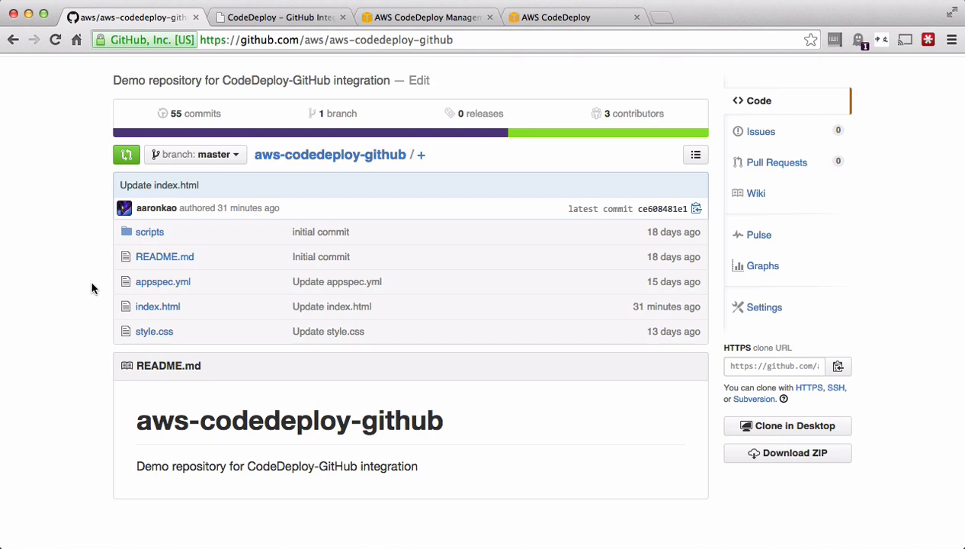
Switch to the GitHubEast.html demo tab showing all three instances blue.
scroll("down", 3)
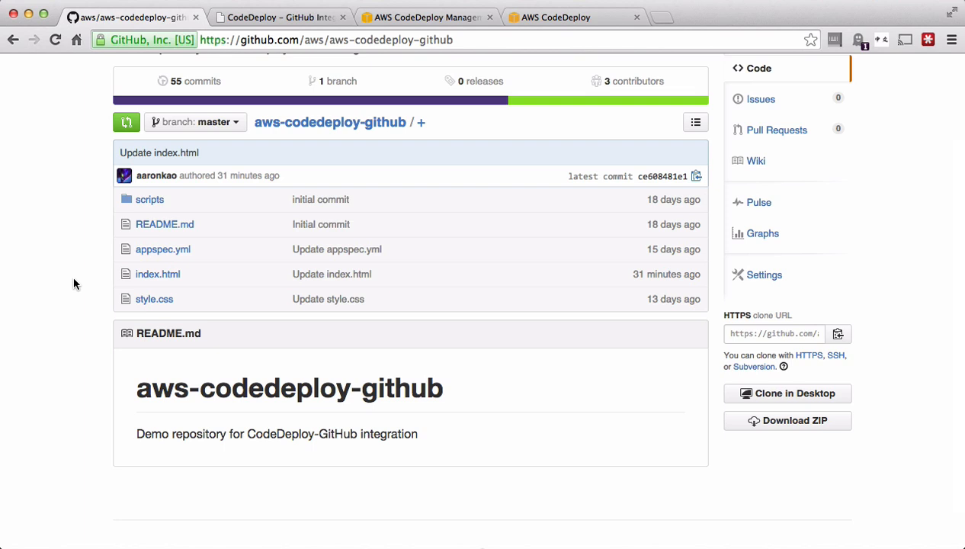
mouse_move(150, 285)
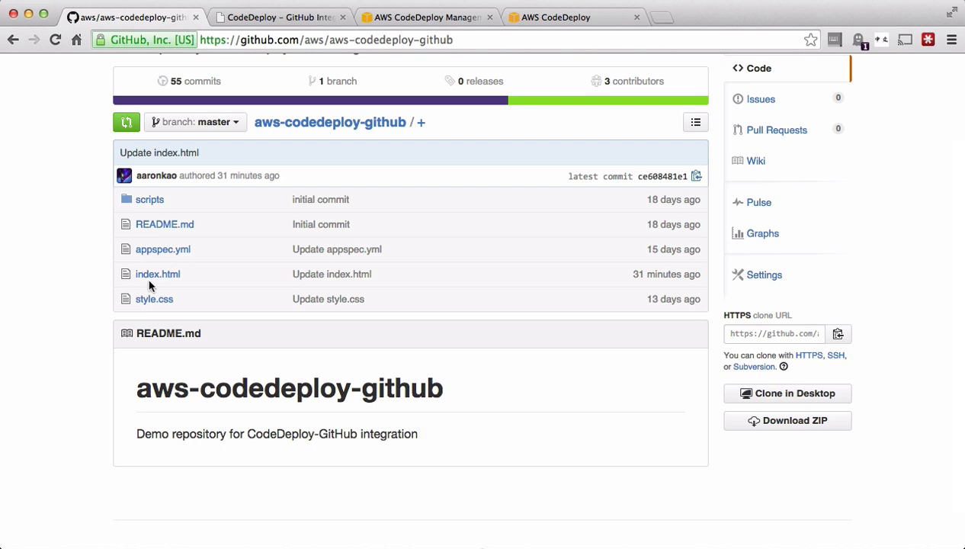
mouse_move(58, 296)
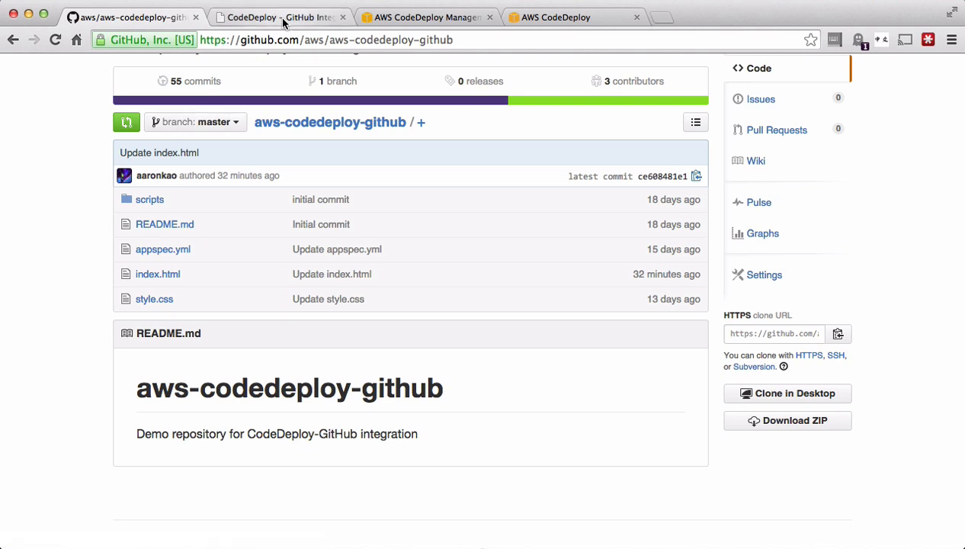
left_click(277, 17)
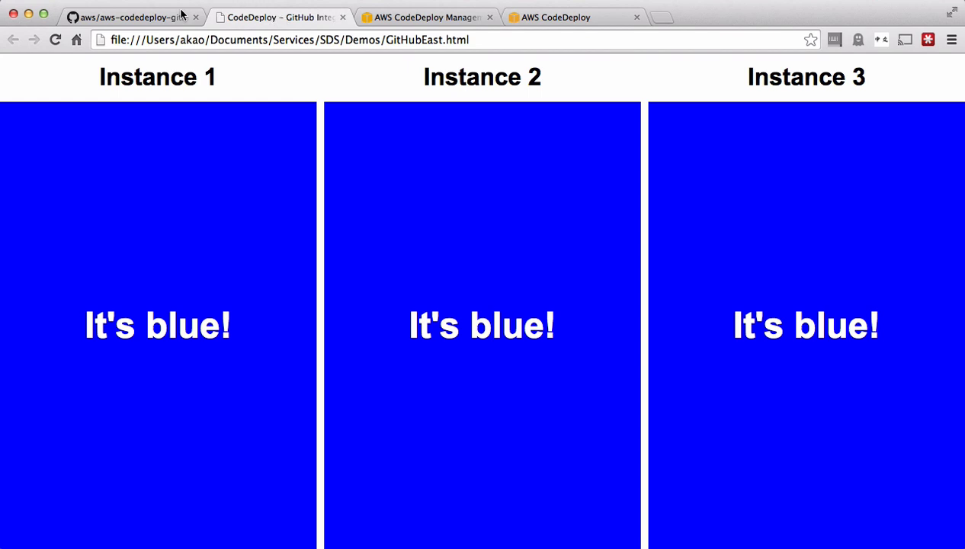
Show the repository's Webhooks & Services settings listing GitHub Auto-Deployment and AWS CodeDeploy.
left_click(129, 16)
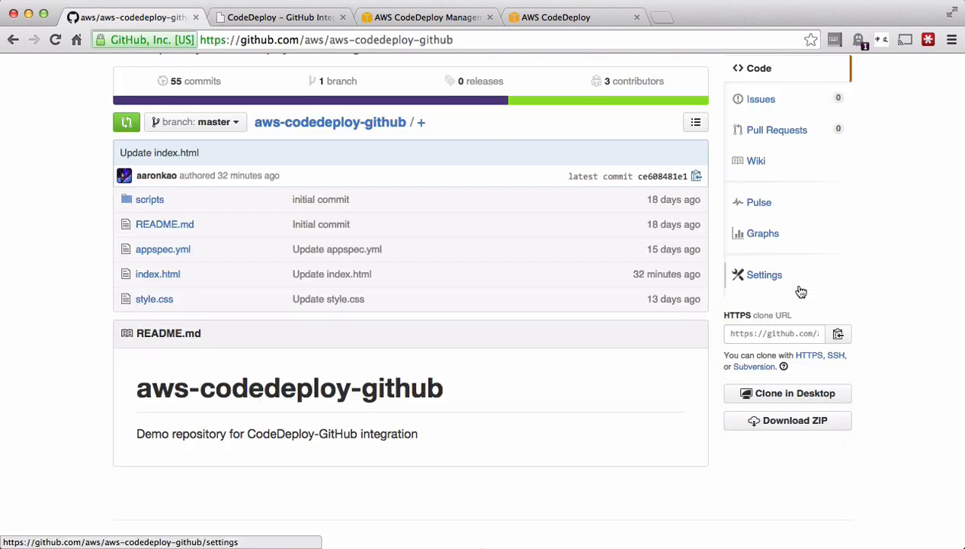
left_click(764, 275)
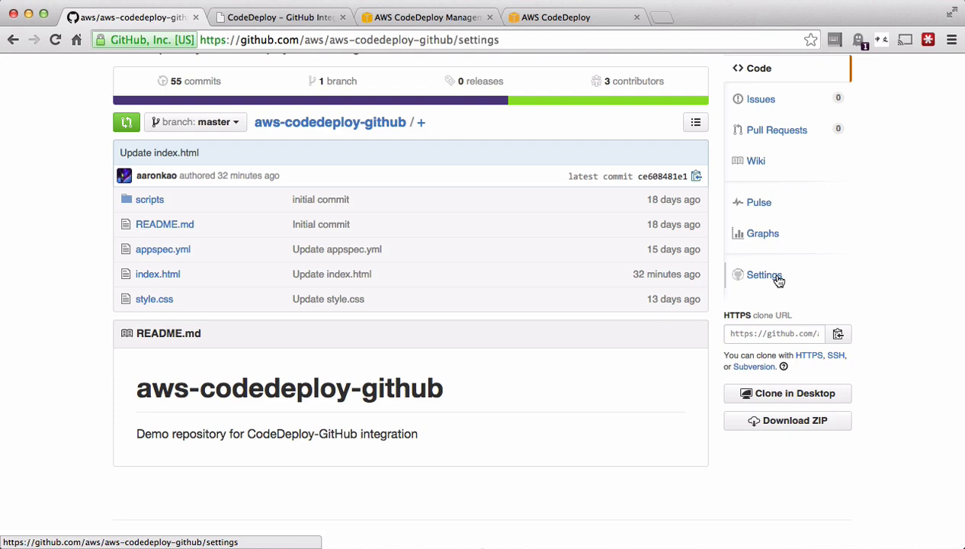
left_click(764, 274)
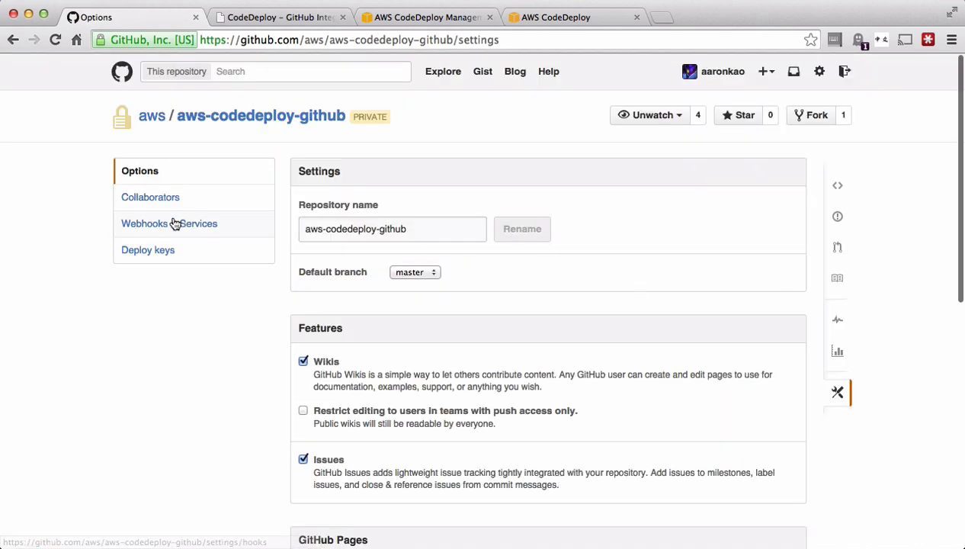
left_click(169, 223)
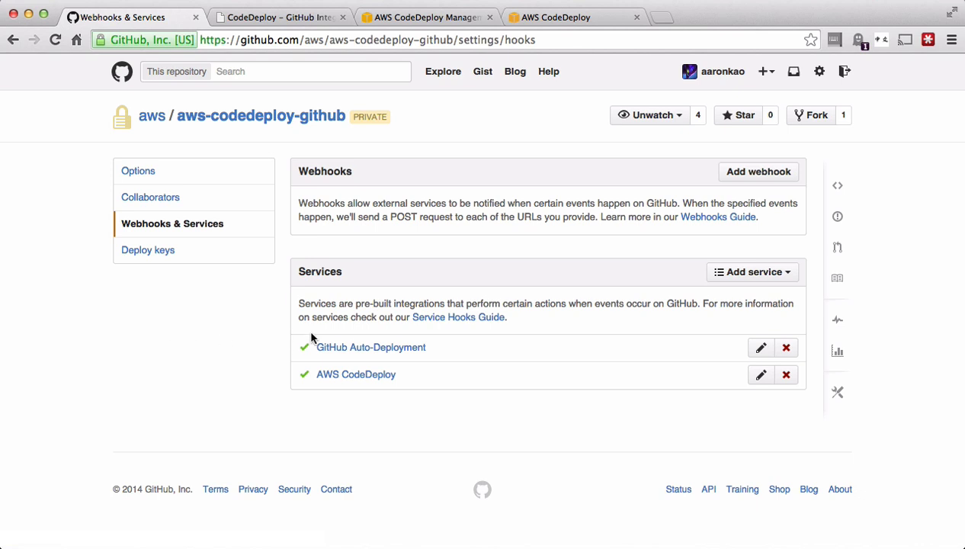
mouse_move(440, 363)
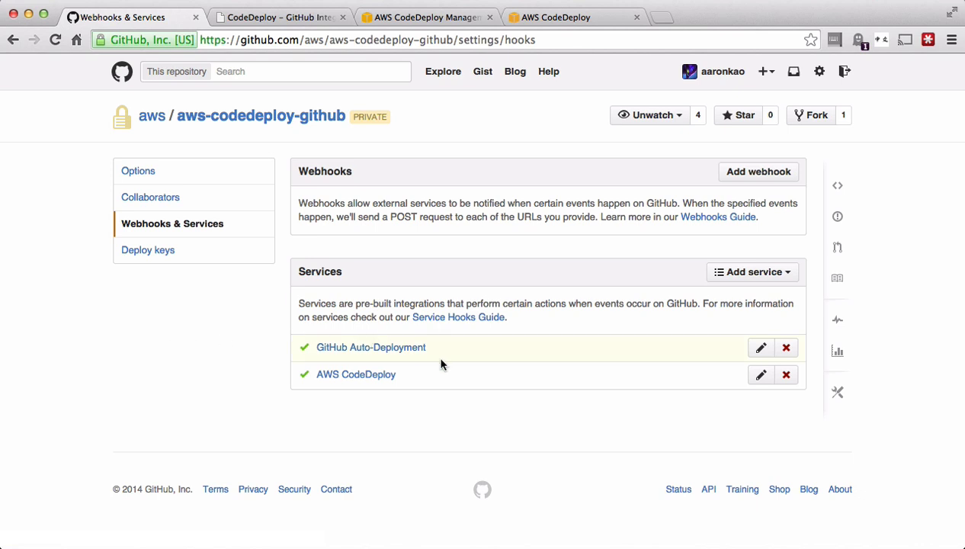
mouse_move(292, 116)
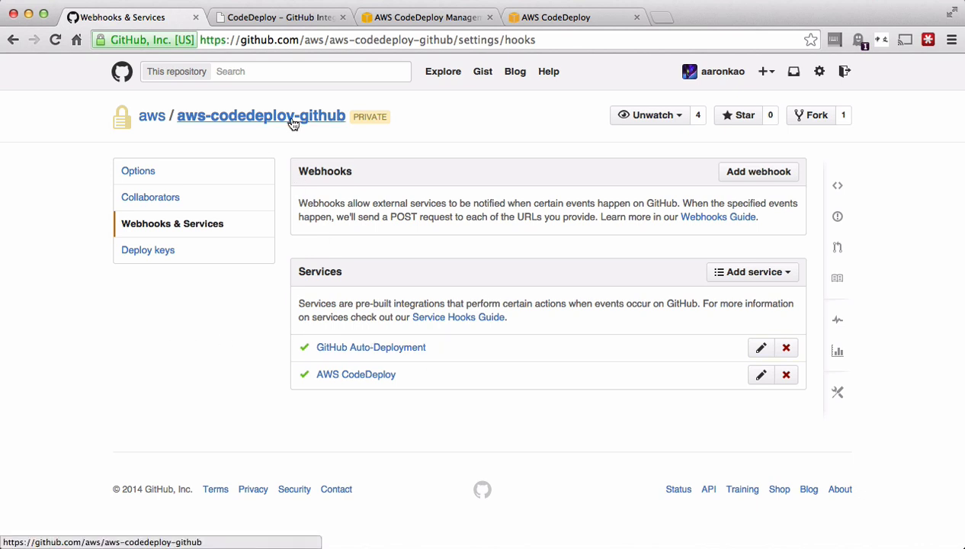
Edit index.html replacing blue with green and commit the change to master.
left_click(260, 116)
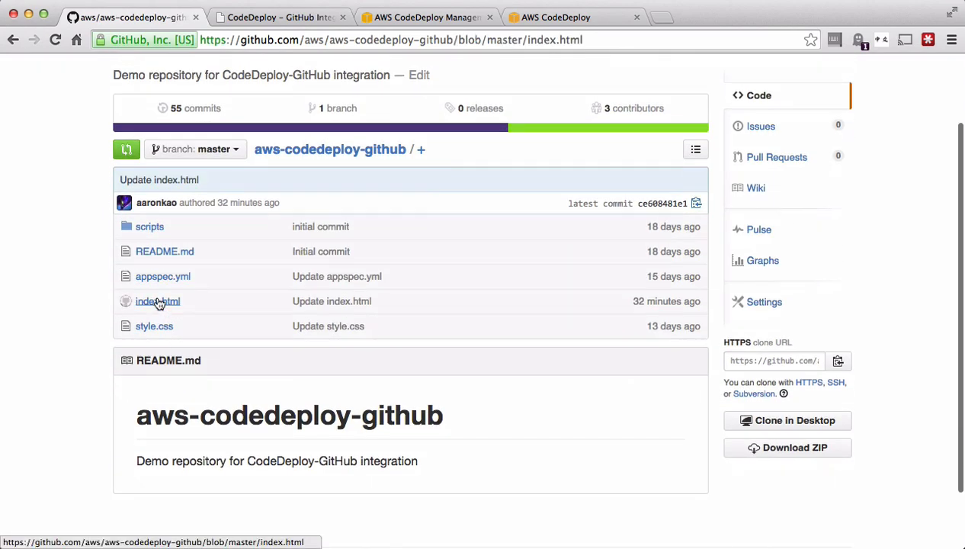
left_click(158, 302)
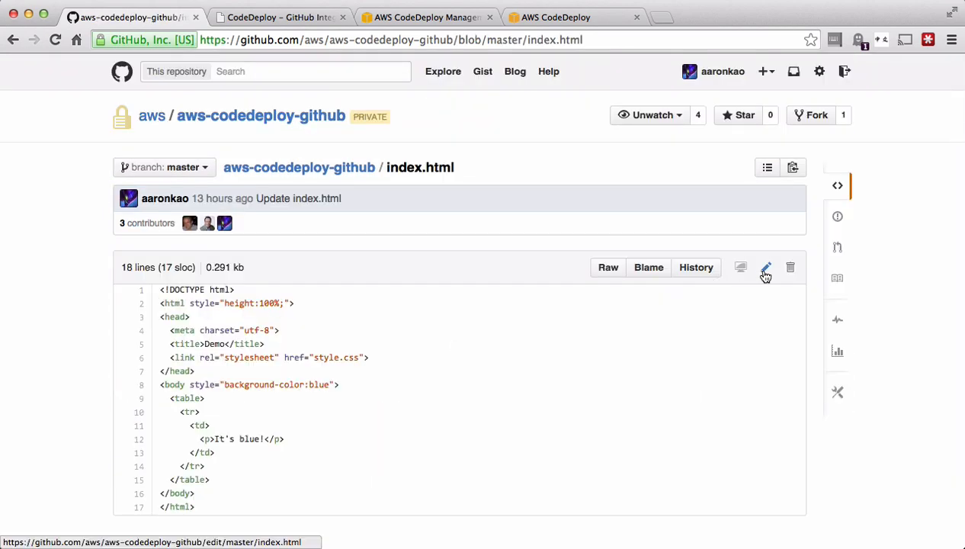
left_click(766, 267)
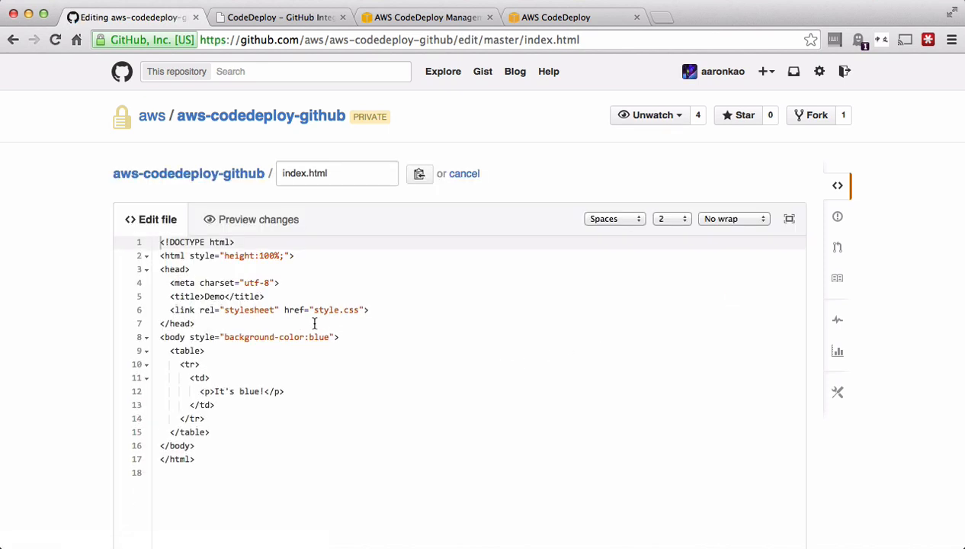
type("green")
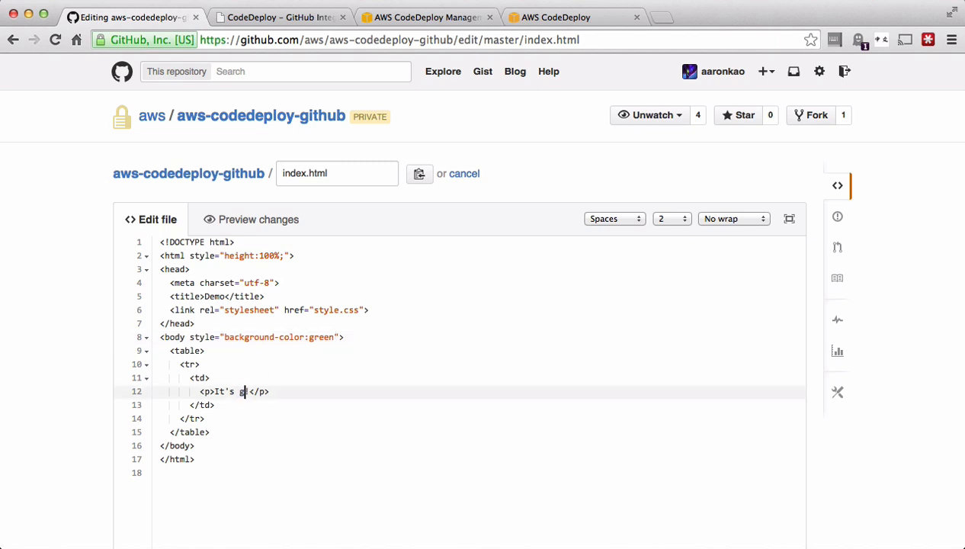
scroll("down", 3)
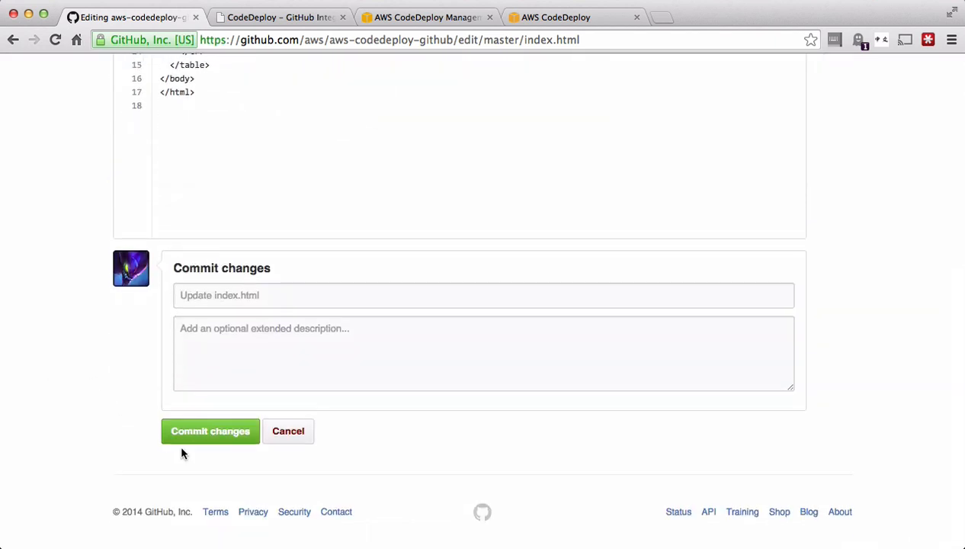
mouse_move(211, 430)
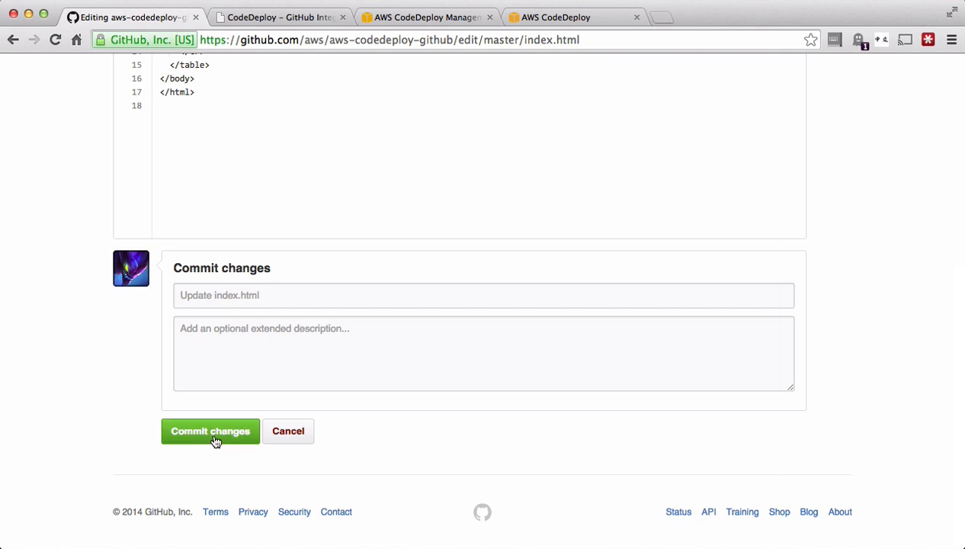
left_click(210, 430)
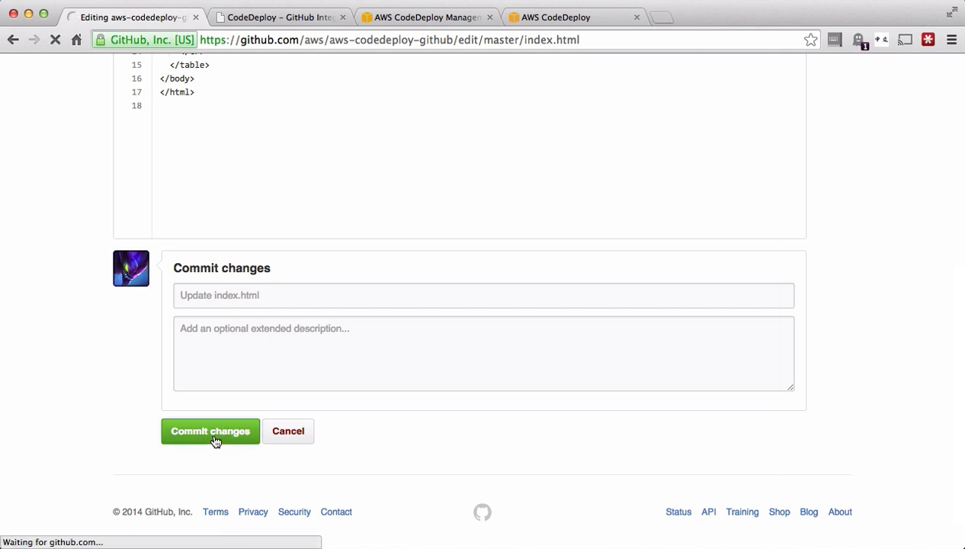
Refresh the Deployments list and open the In Progress Testing deployment's per-instance status.
left_click(210, 430)
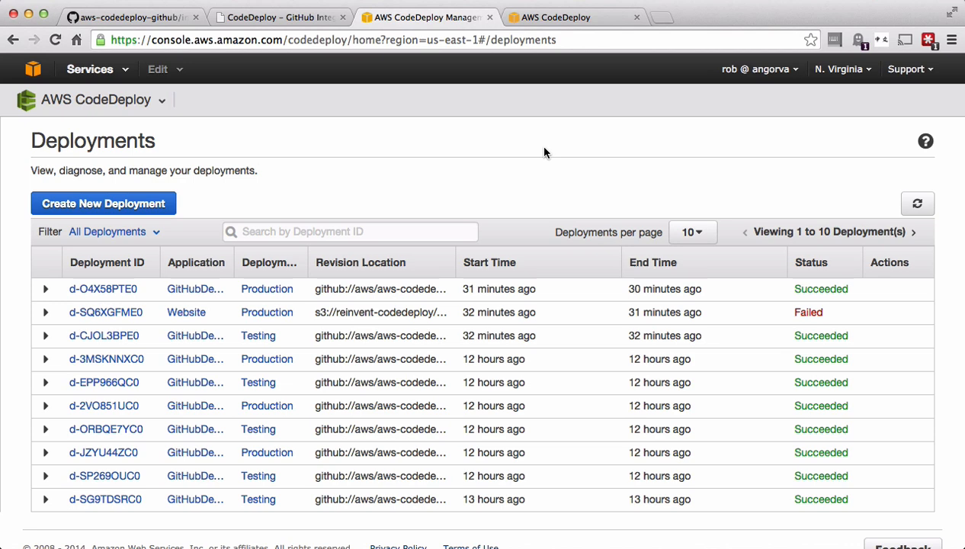
left_click(918, 204)
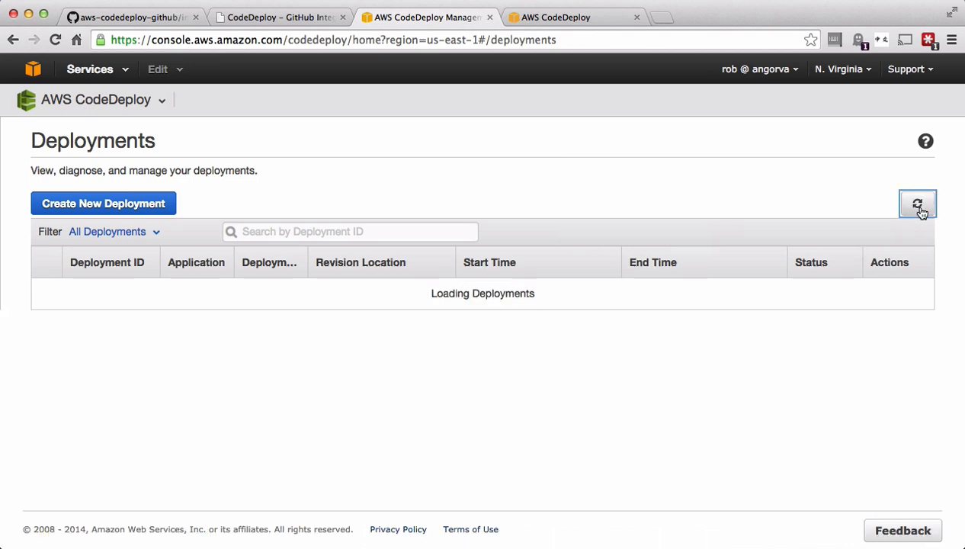
left_click(918, 204)
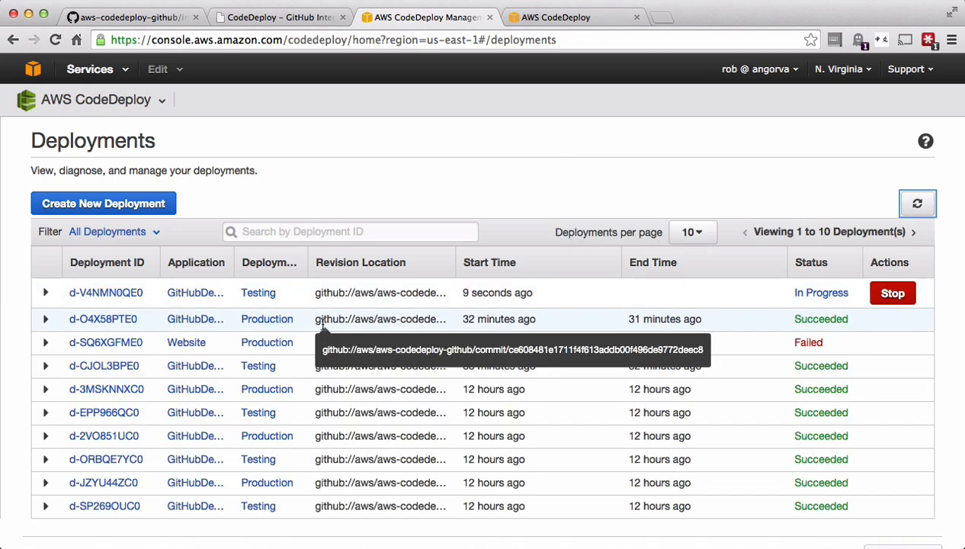
left_click(105, 293)
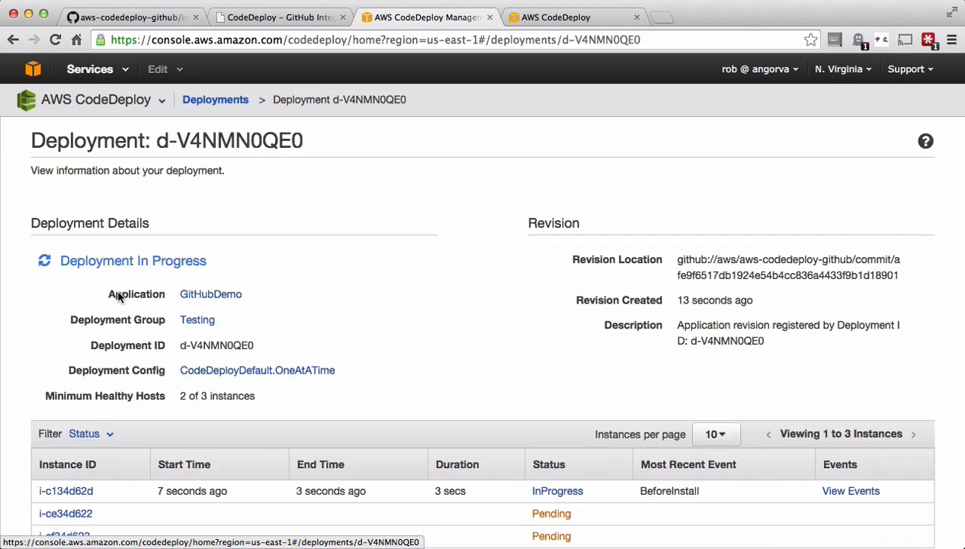
scroll("down", 3)
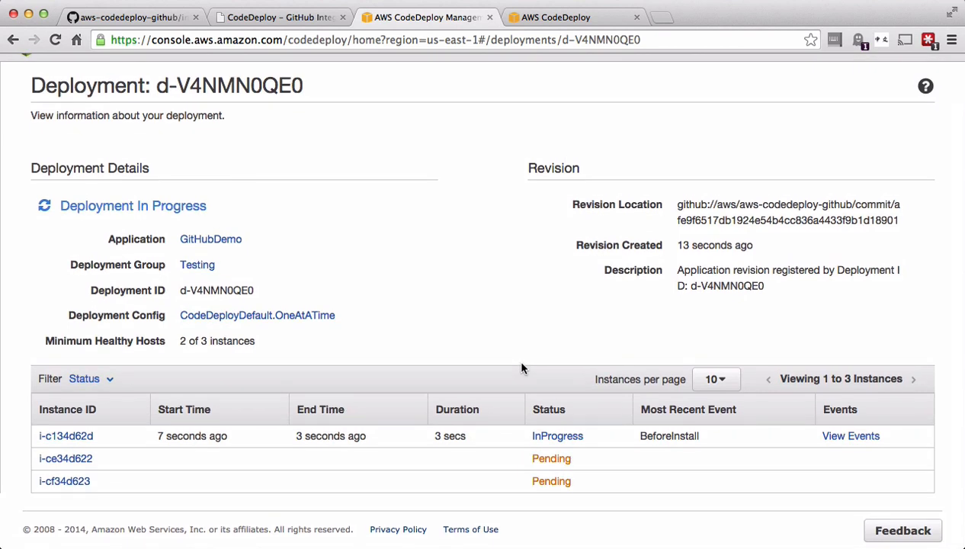
mouse_move(332, 198)
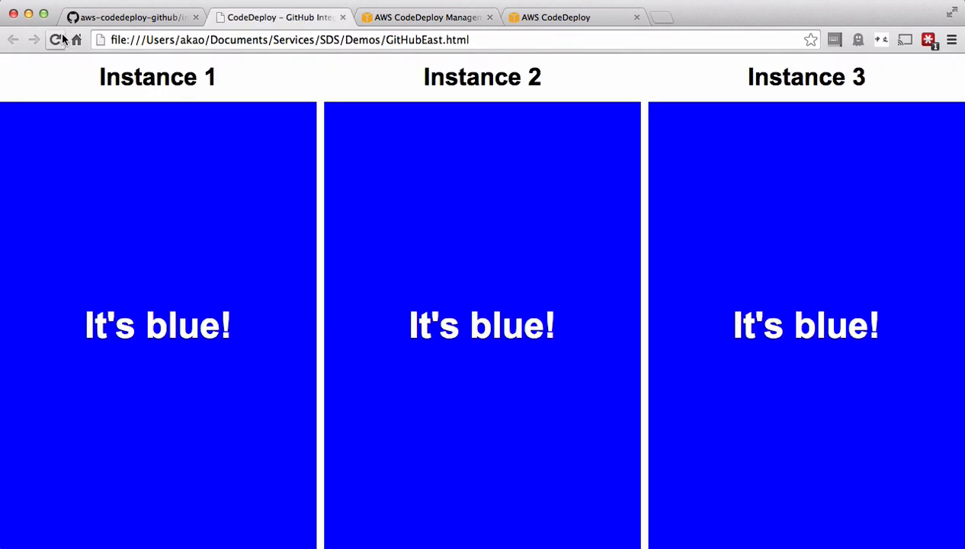
Reload the GitHubEast.html demo page until every instance panel shows It's green!
left_click(58, 39)
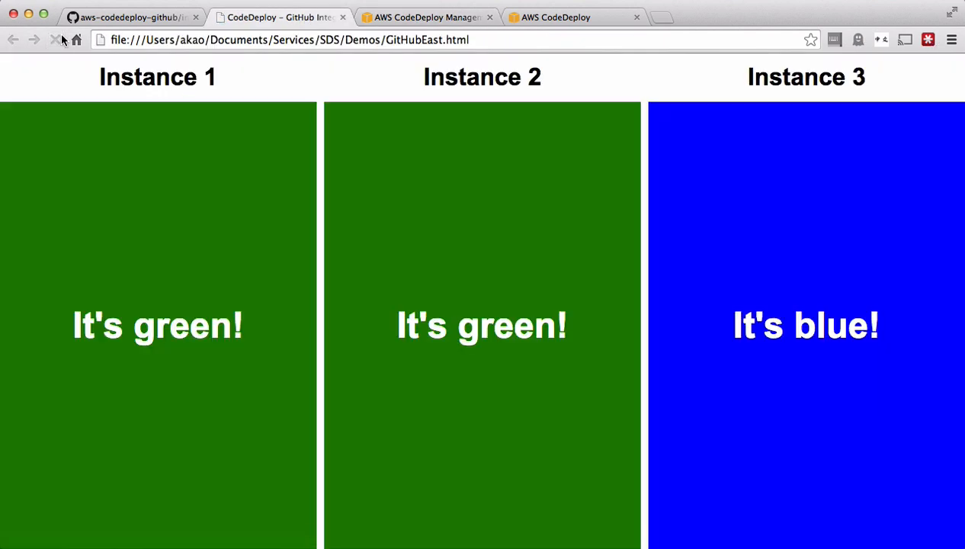
left_click(55, 40)
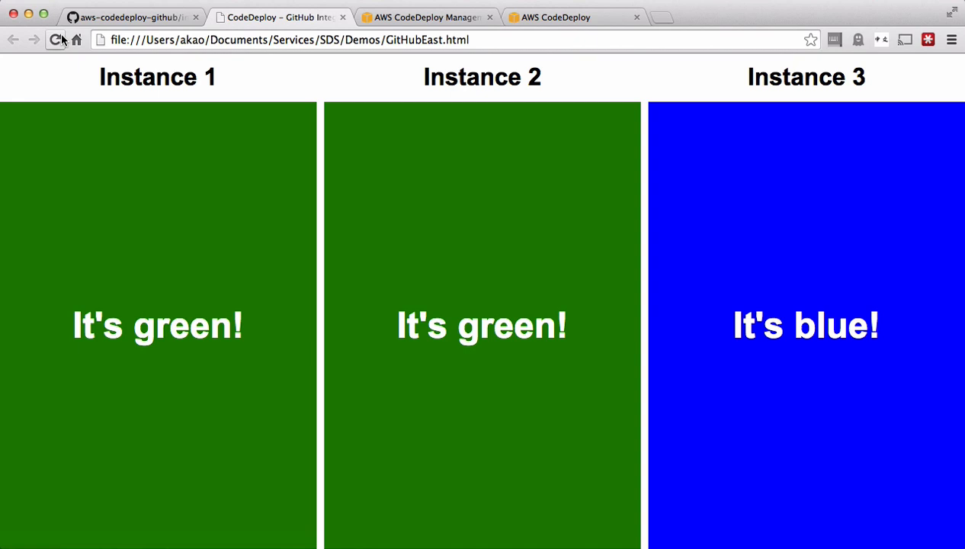
left_click(56, 39)
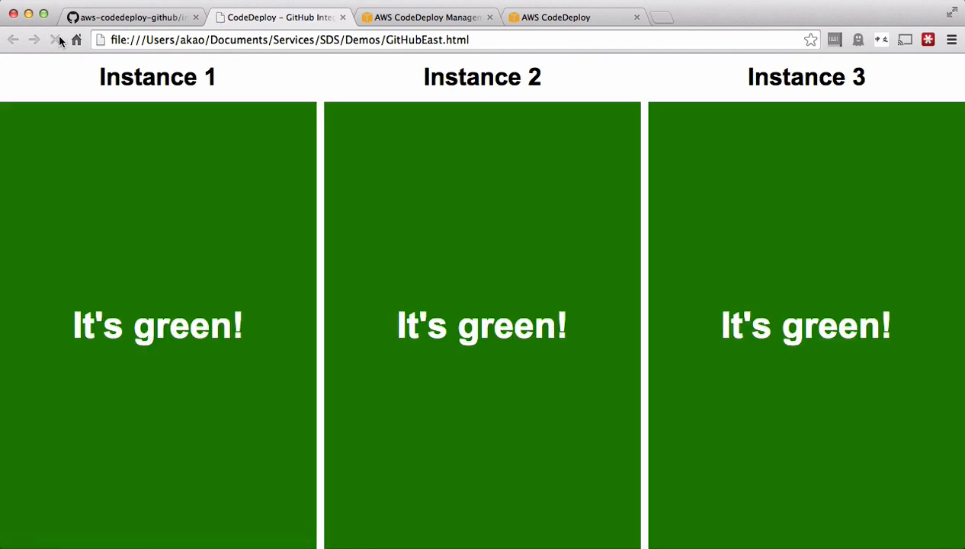
left_click(55, 40)
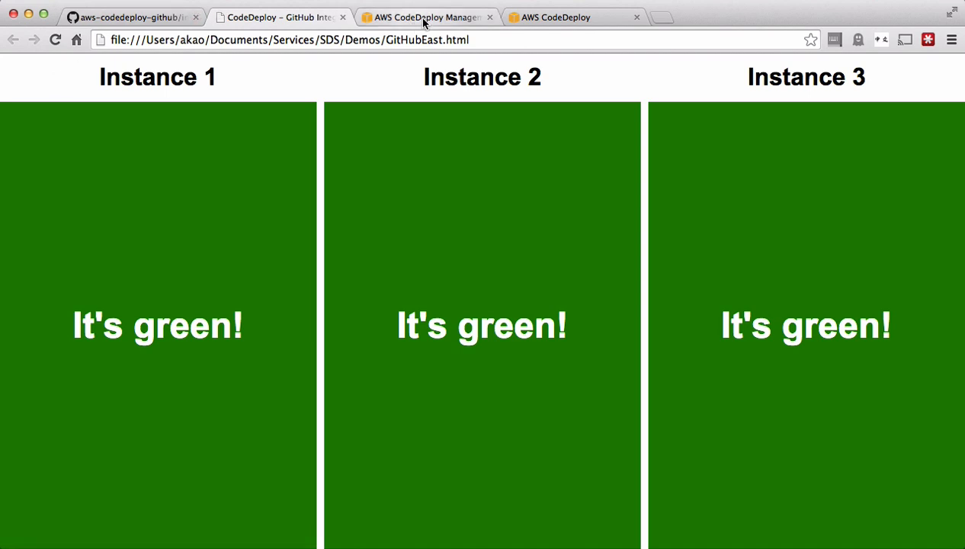
Return to the succeeded deployment and open the GitHubDemo application overview.
left_click(424, 17)
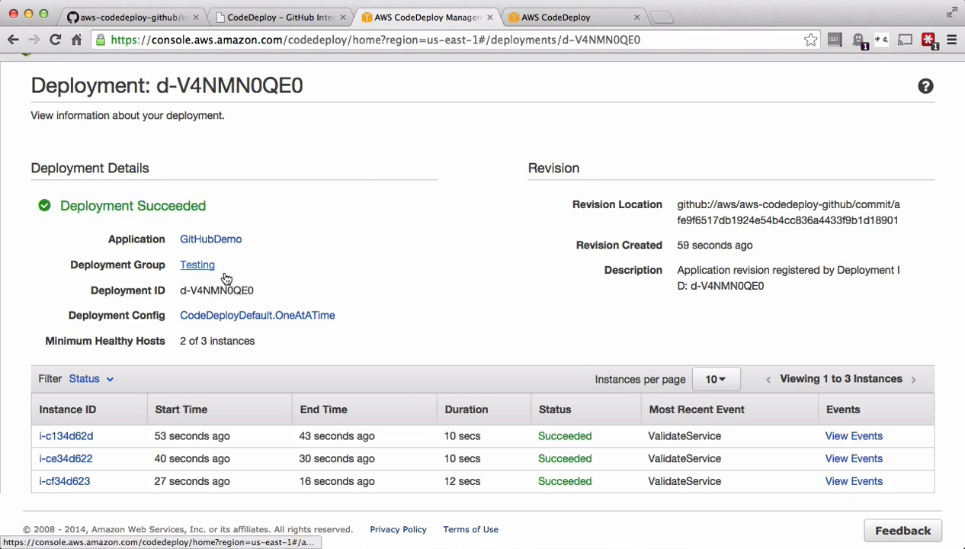
mouse_move(198, 266)
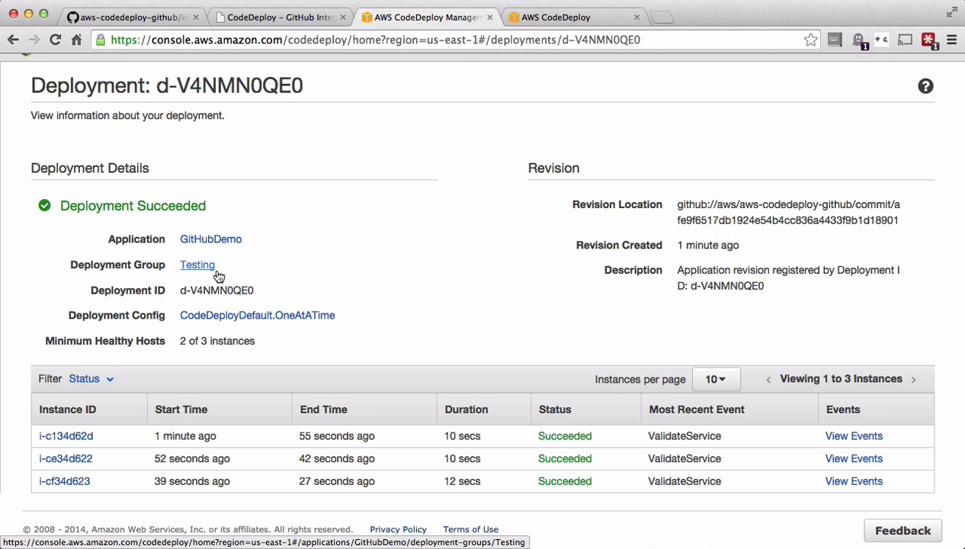
left_click(210, 238)
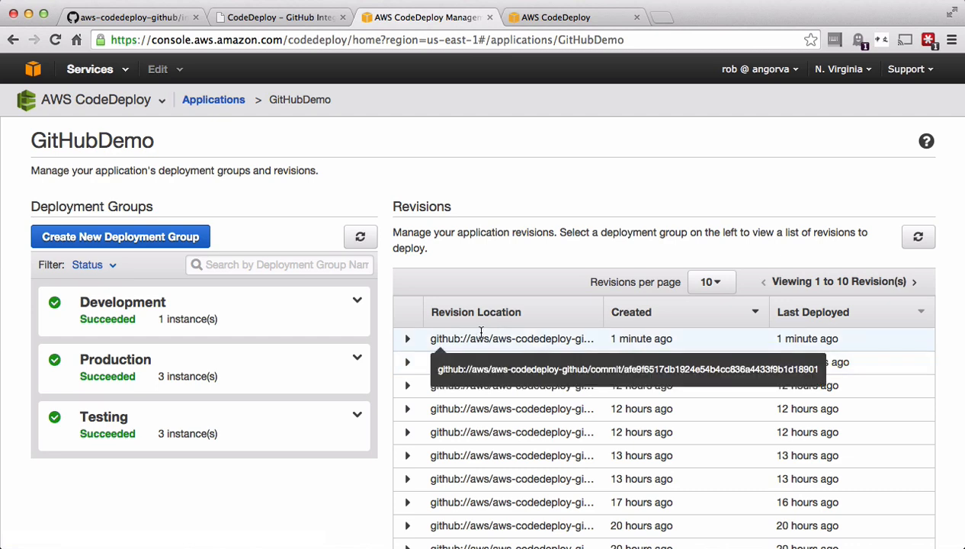
Deploy the newest GitHub revision to the Production deployment group.
left_click(407, 338)
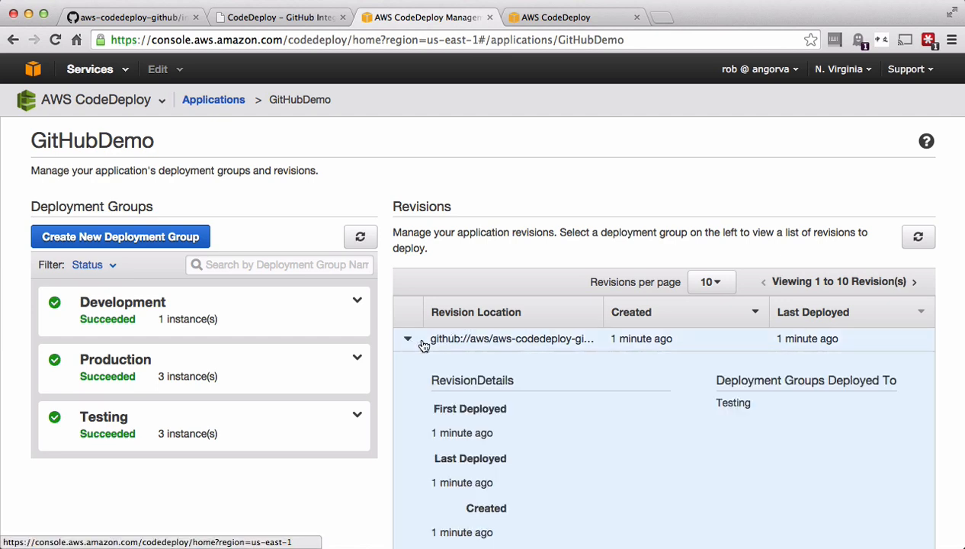
scroll("down", 3)
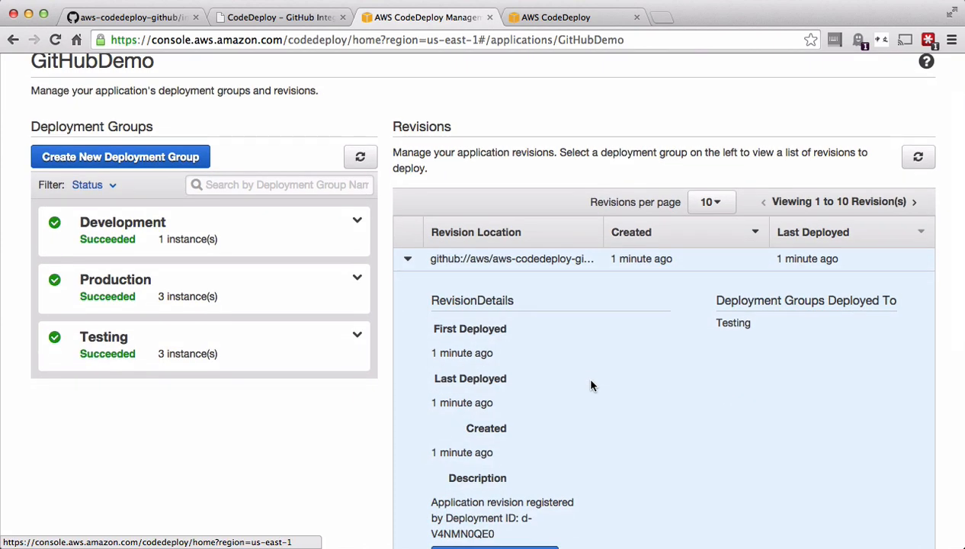
left_click(494, 391)
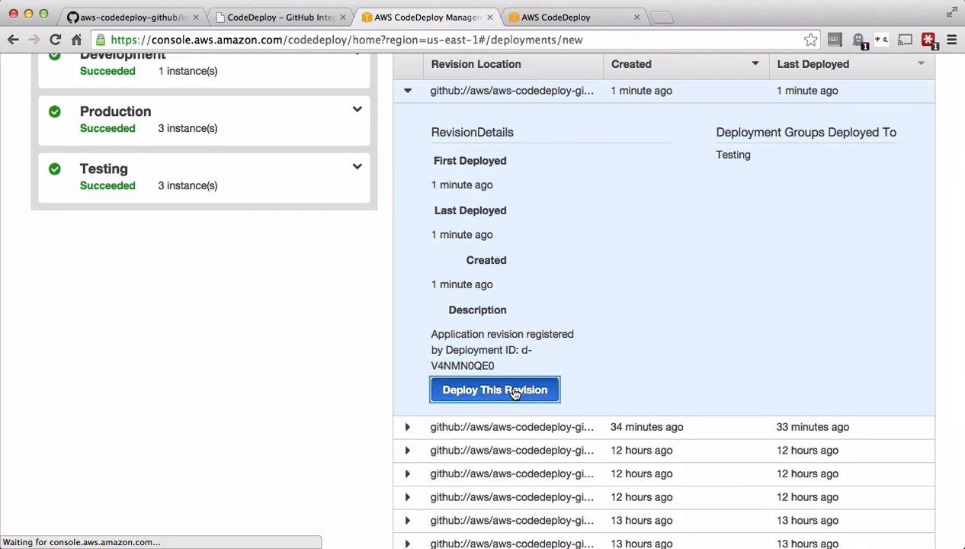
left_click(494, 391)
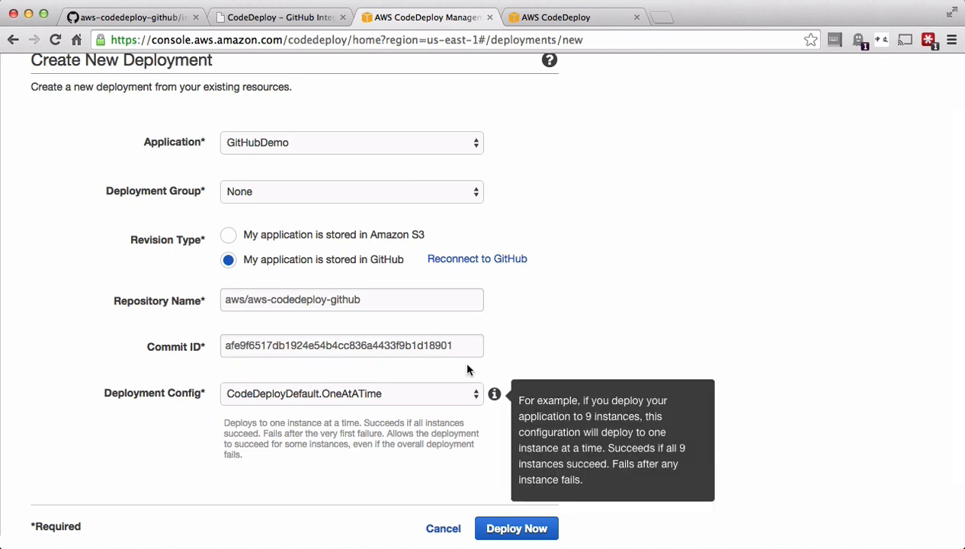
left_click(350, 192)
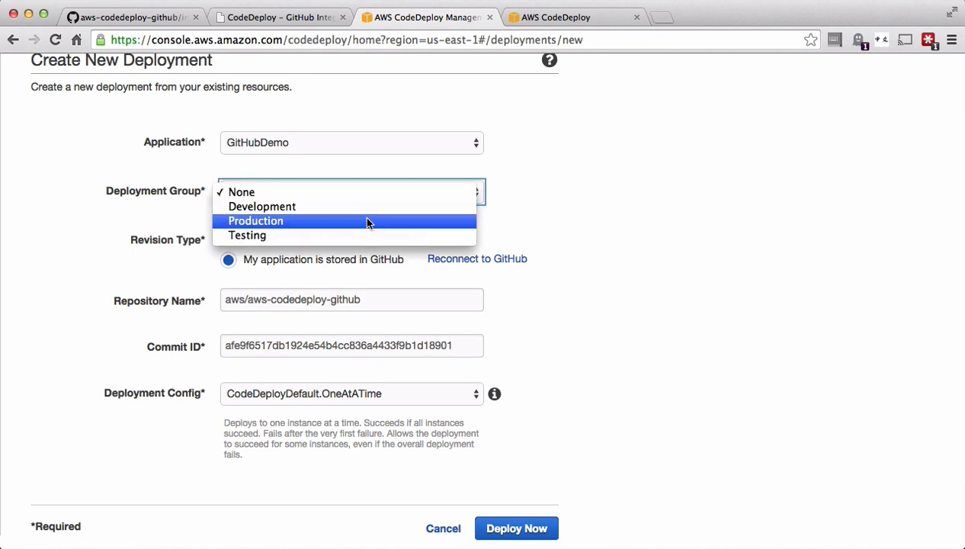
left_click(256, 220)
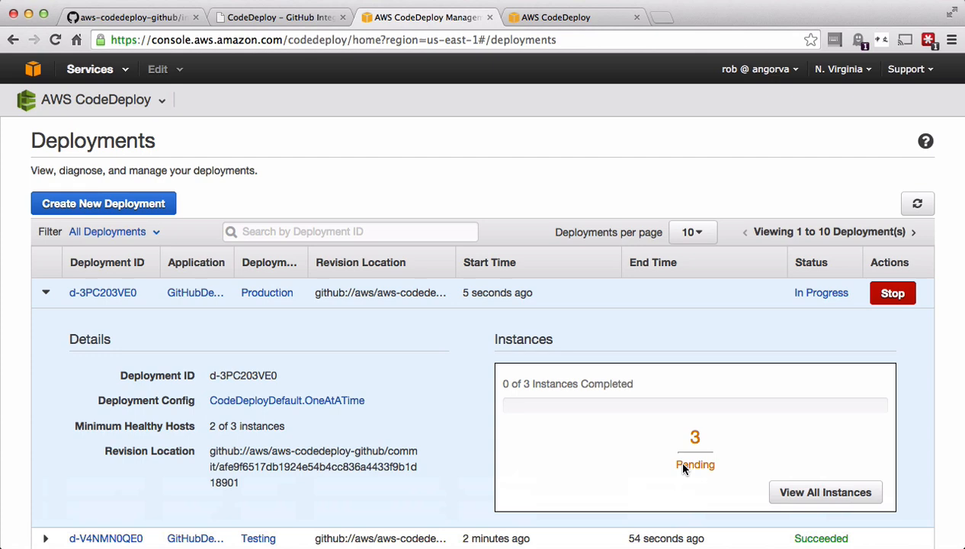
Collapse the in-progress row and expand the Failed Website deployment showing 1 failed, 5 skipped.
left_click(46, 292)
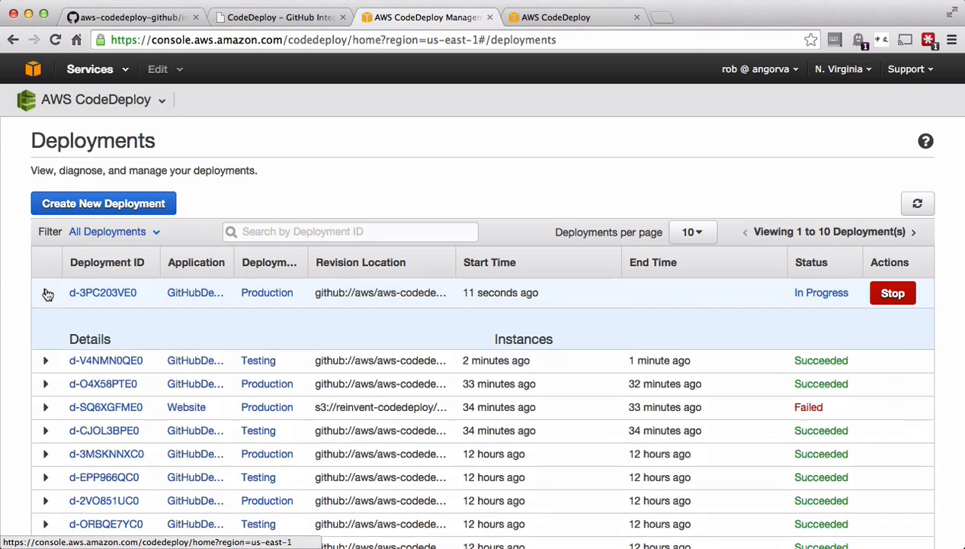
left_click(47, 294)
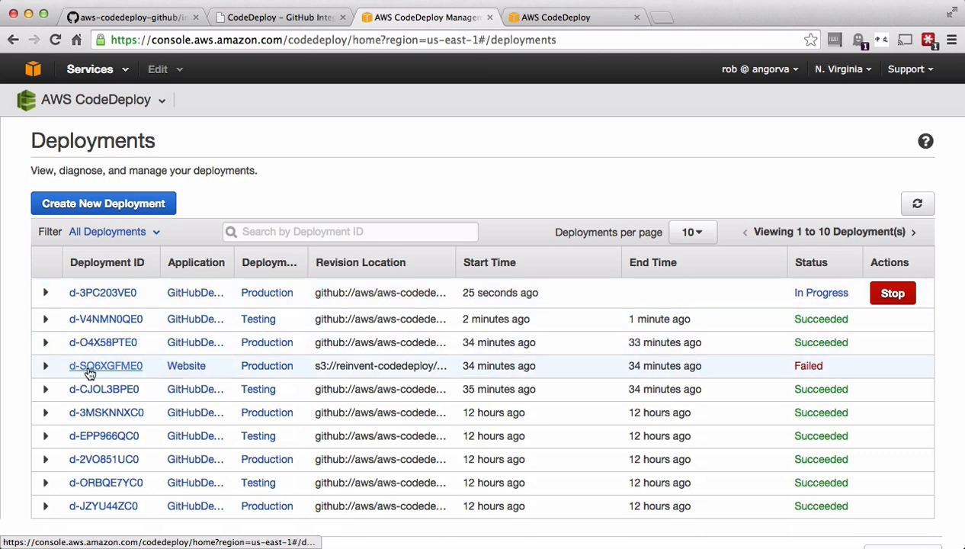
mouse_move(46, 366)
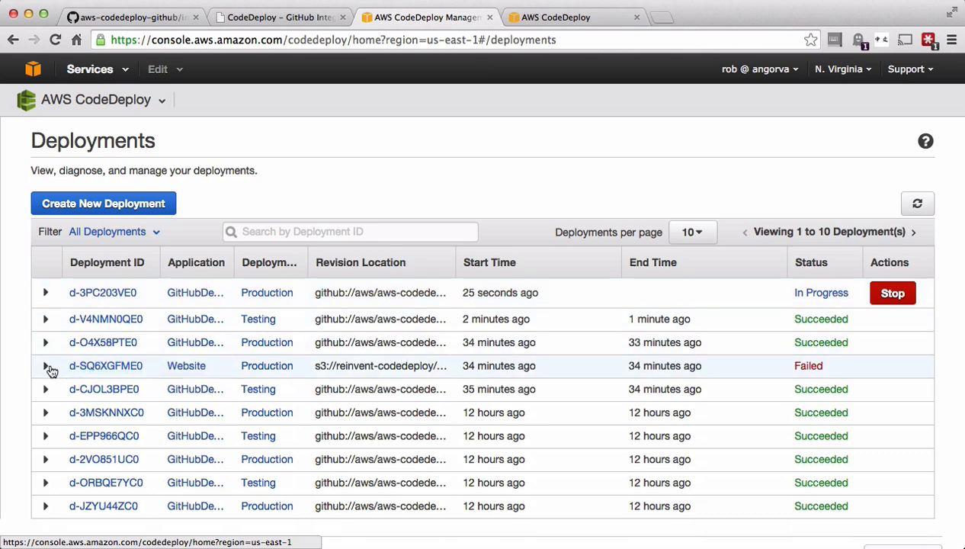
left_click(46, 366)
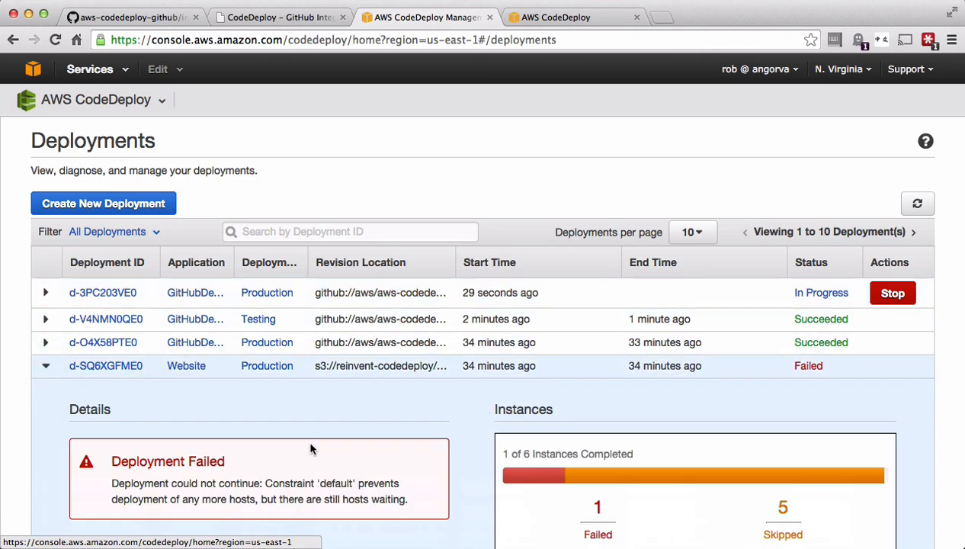
scroll("down", 3)
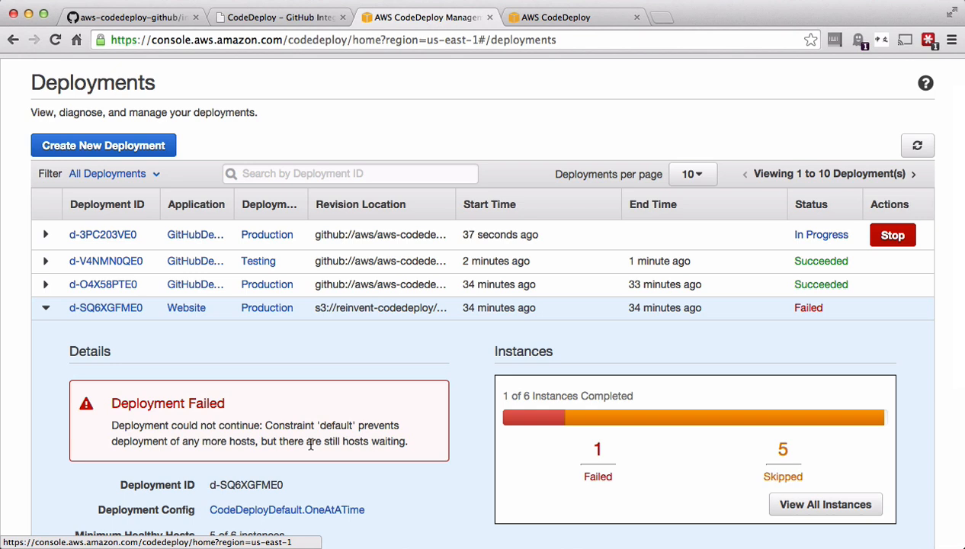
mouse_move(216, 351)
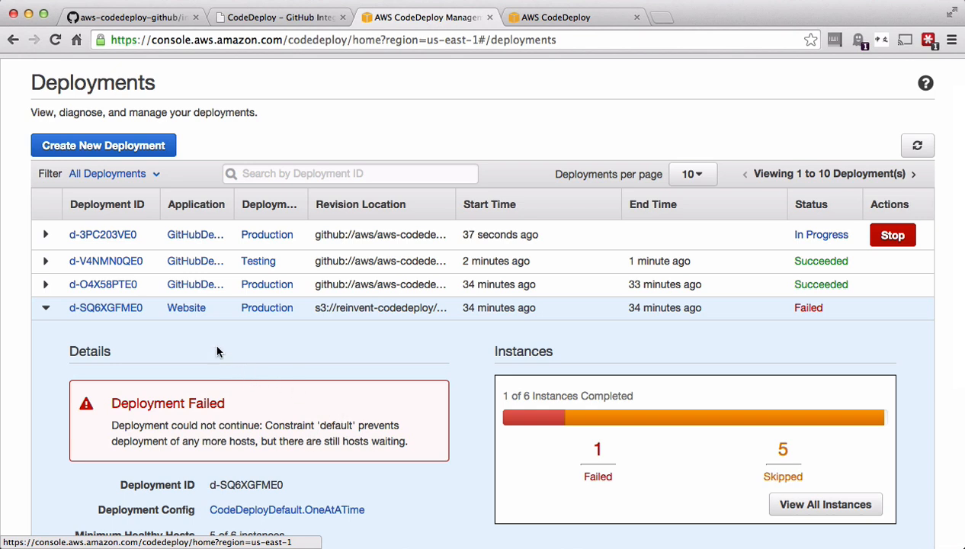
mouse_move(106, 308)
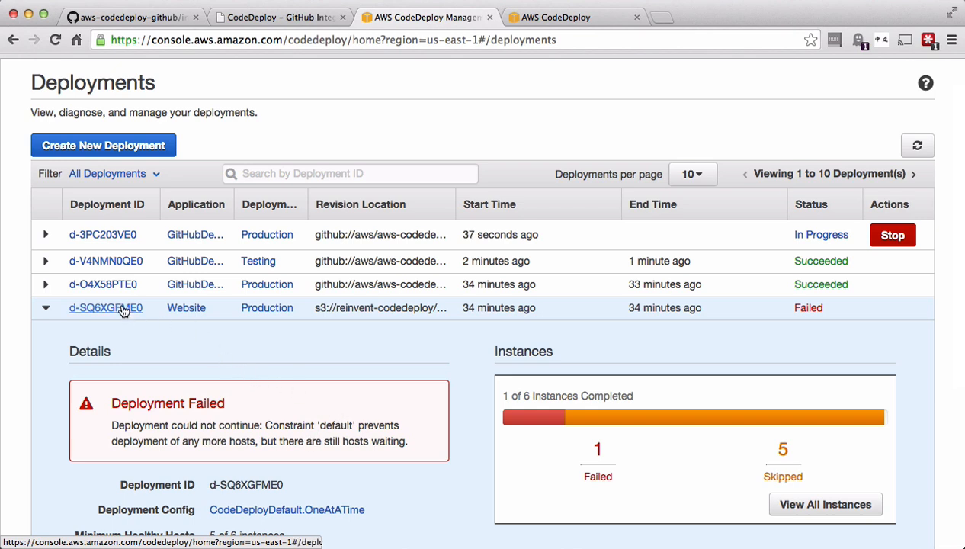
Open the failed deployment's page and view the events of its Failed instance.
left_click(105, 308)
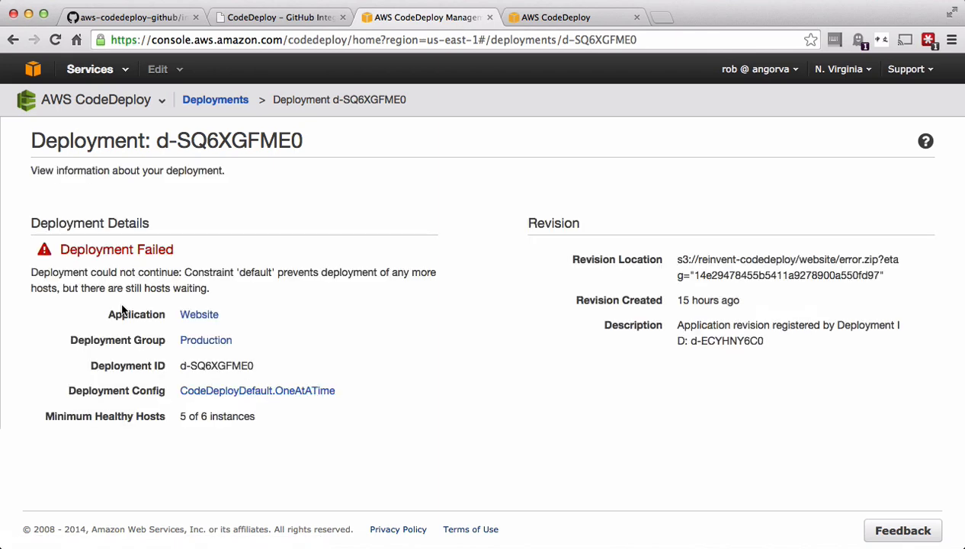
scroll("down", 3)
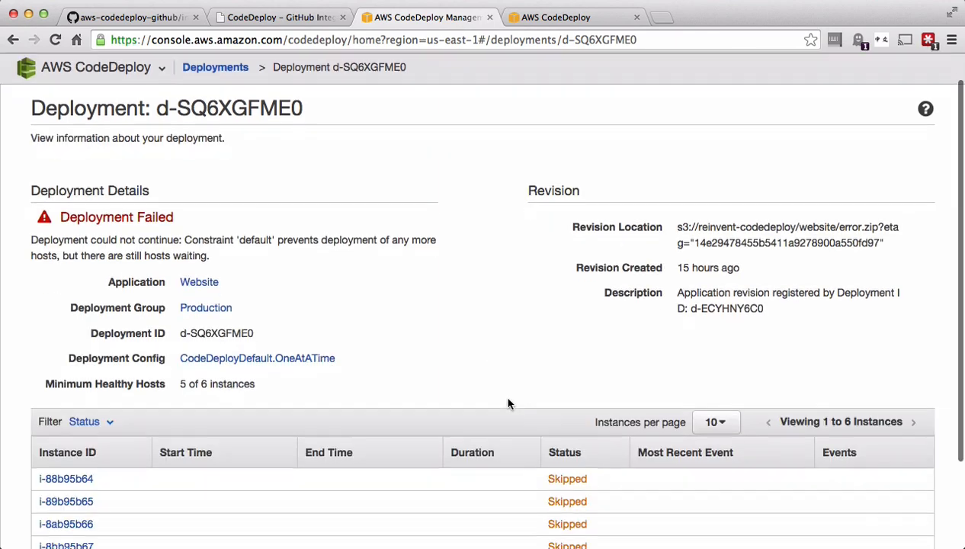
scroll("down", 3)
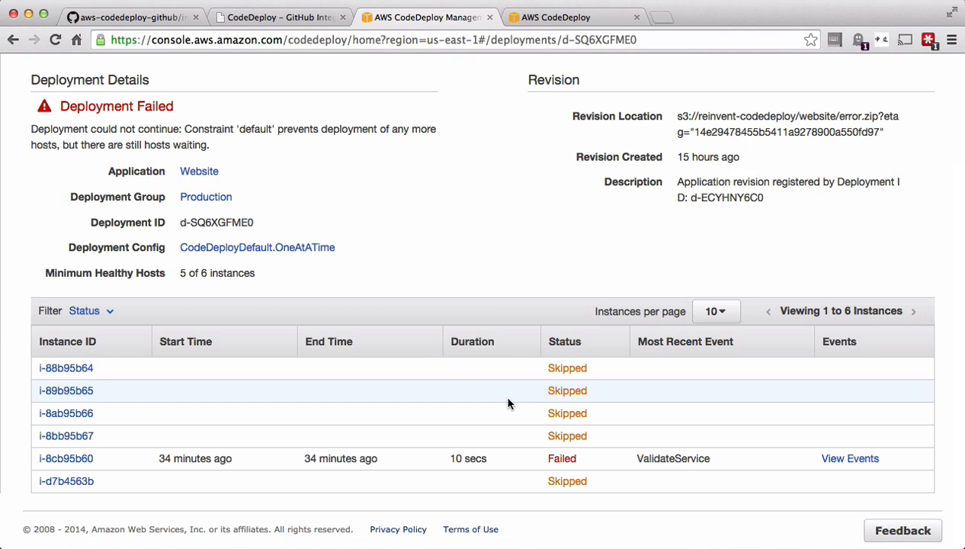
left_click(849, 458)
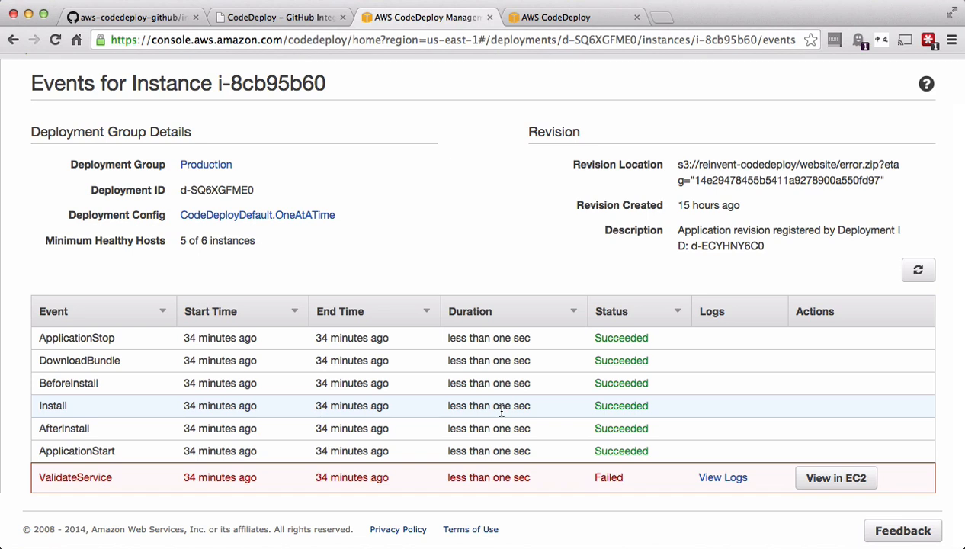
mouse_move(603, 468)
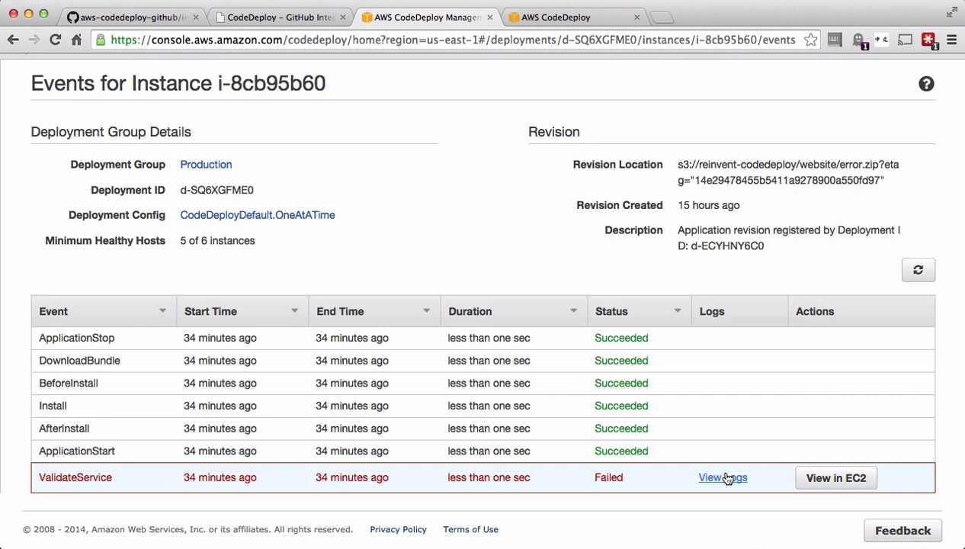
View the ValidateService failure log, then return to the deployments list.
left_click(723, 477)
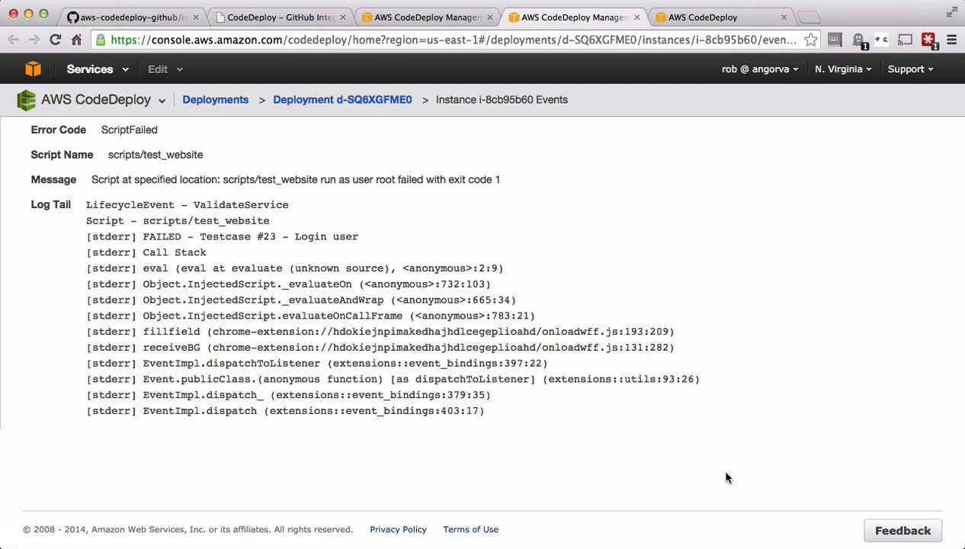
mouse_move(557, 256)
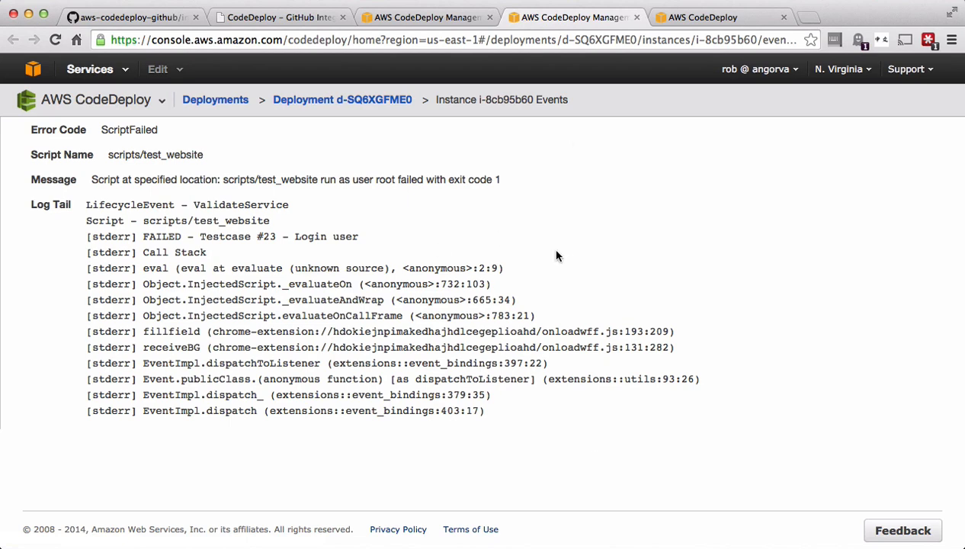
left_click(12, 40)
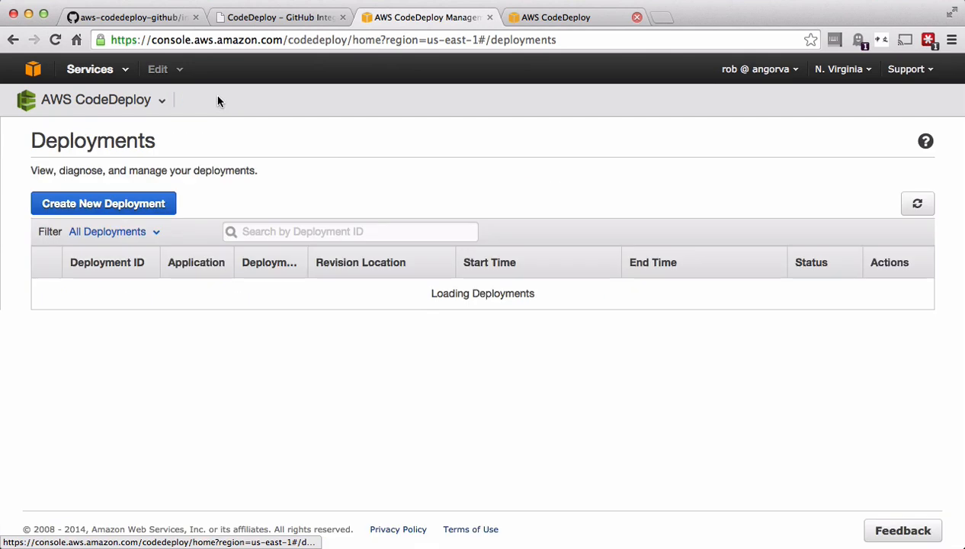
mouse_move(694, 328)
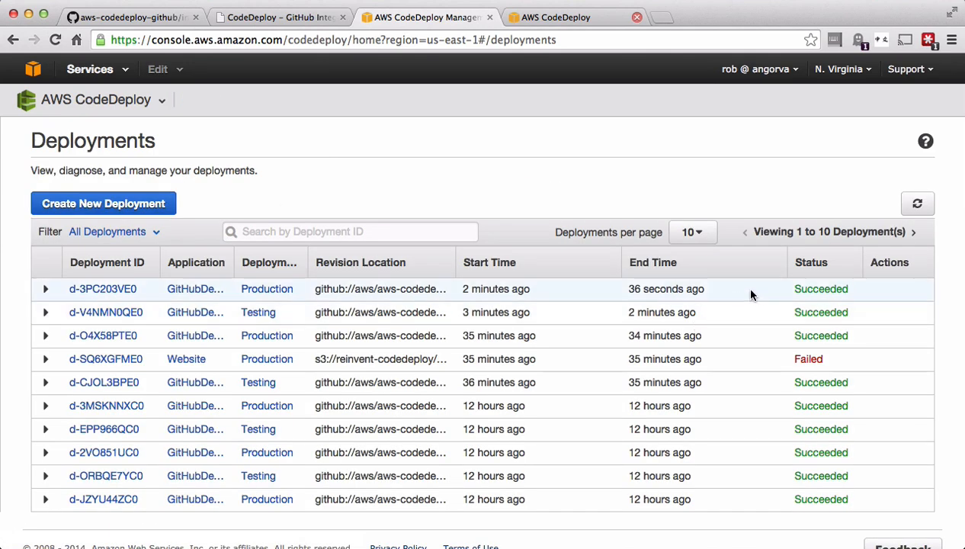
Expand the Production deployment row showing Succeeded with 3 of 3 instances completed.
left_click(46, 288)
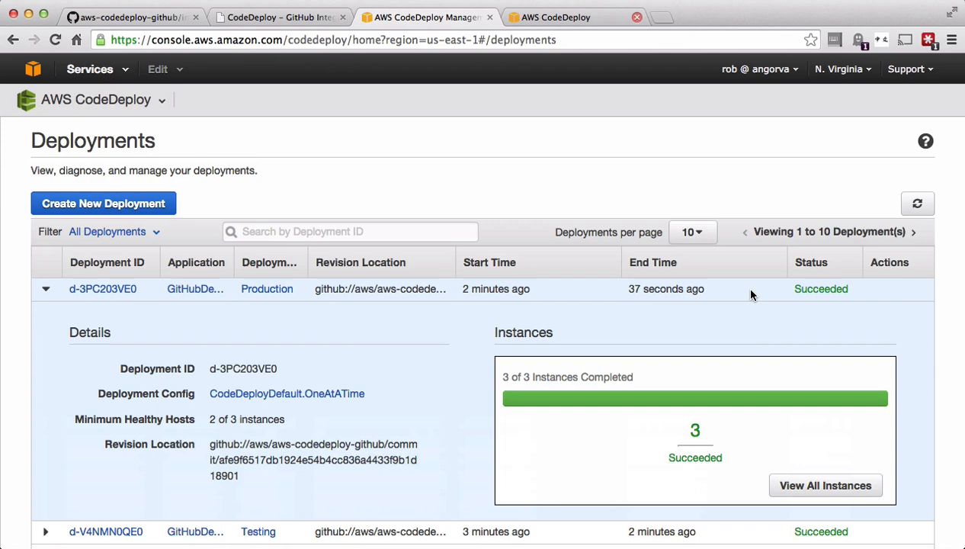